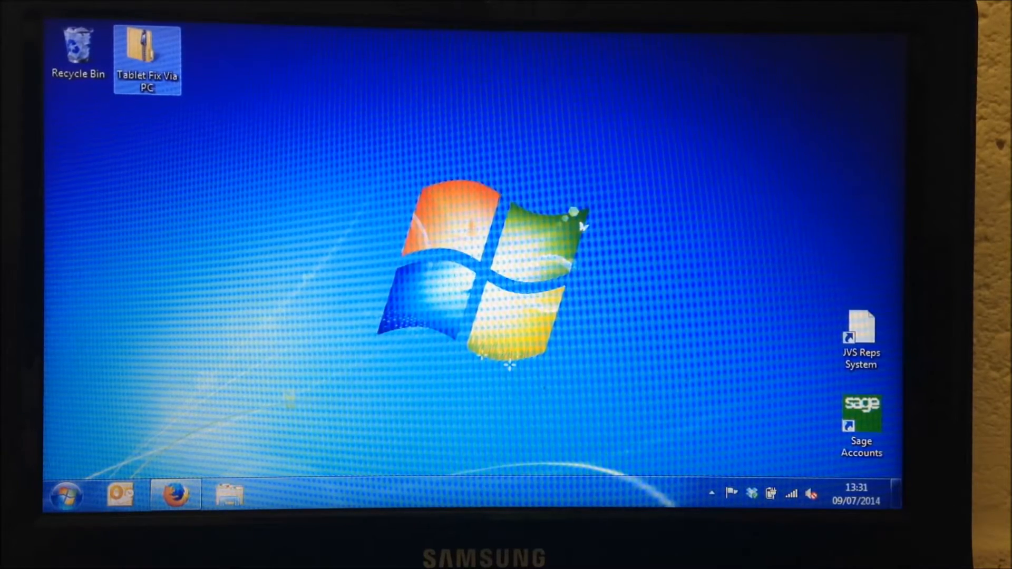
# Step: Move the Tablet Fix Via PC archive from beside the Recycle Bin to a lower desktop spot
pyautogui.click(65, 495)
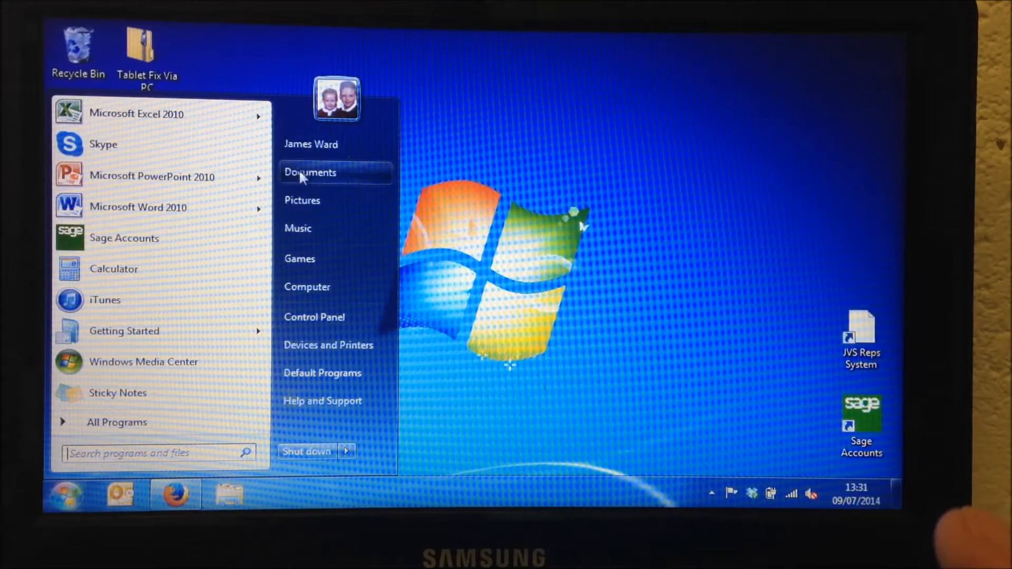
pyautogui.moveTo(368, 136)
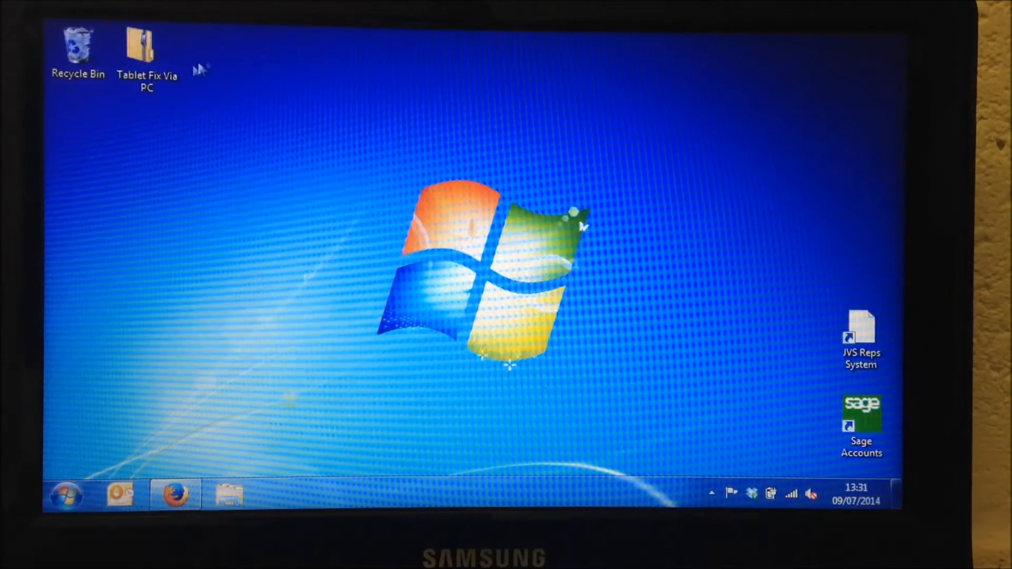
pyautogui.moveTo(197, 163)
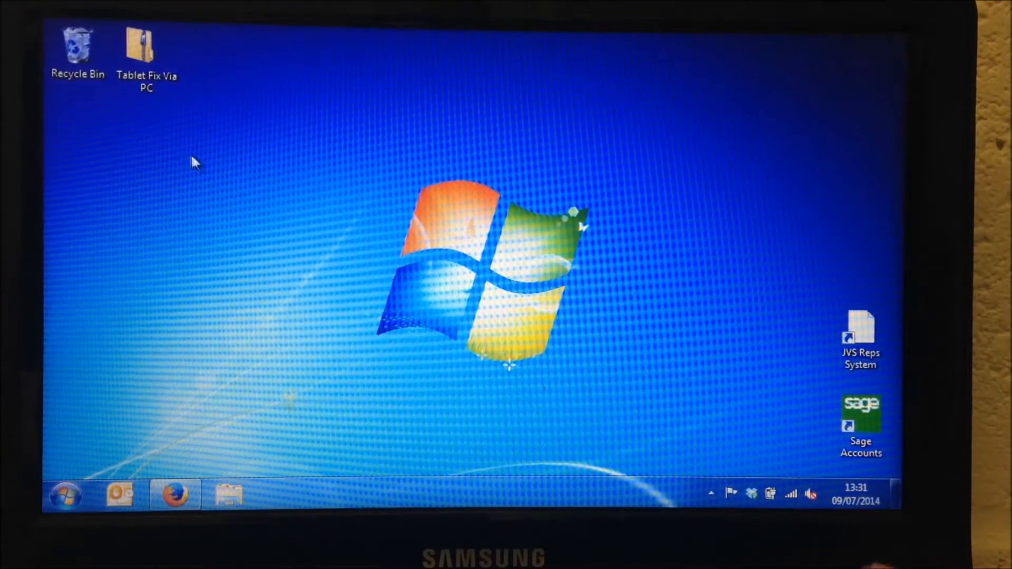
pyautogui.moveTo(147, 45)
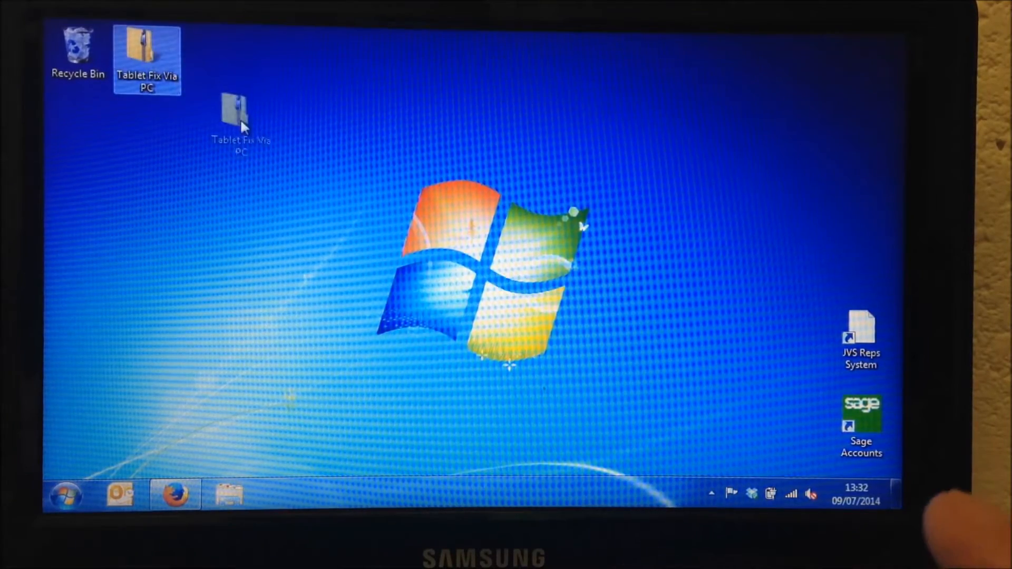
pyautogui.moveTo(148, 58); pyautogui.dragTo(216, 149)
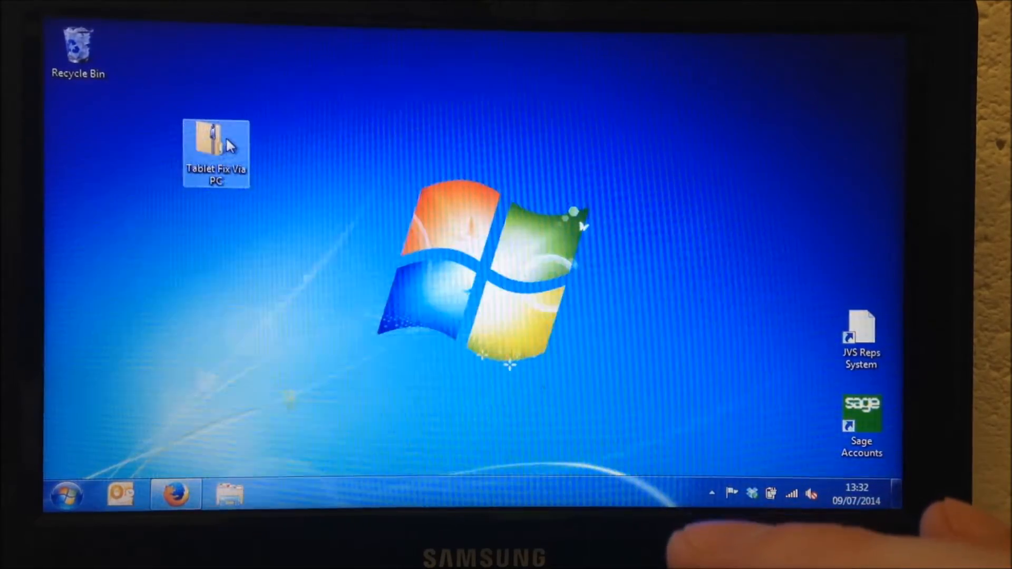
# Step: Browse into the Tablet Fix Via PC folder inside its zip archive
pyautogui.doubleClick(216, 139)
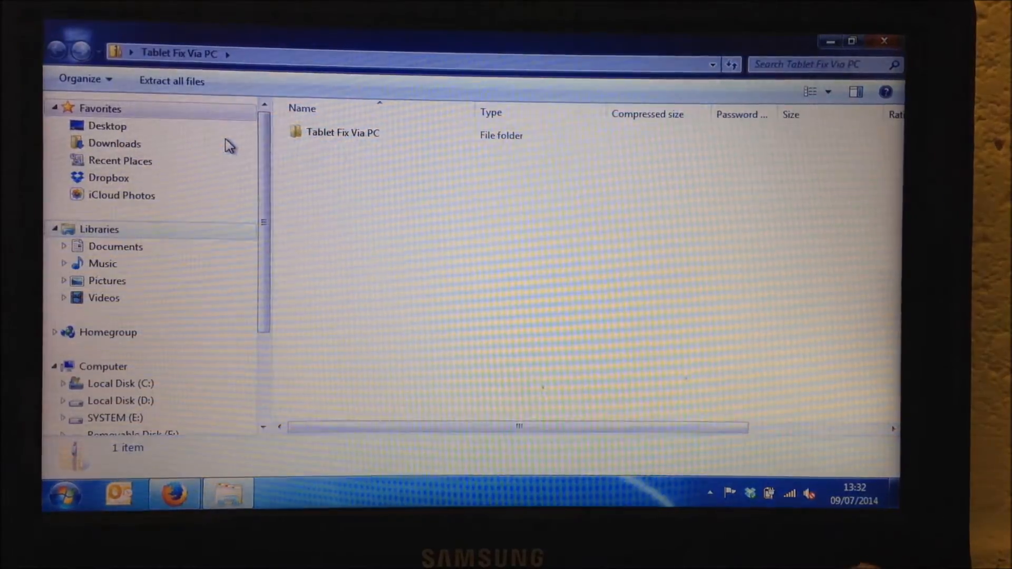
pyautogui.moveTo(381, 261)
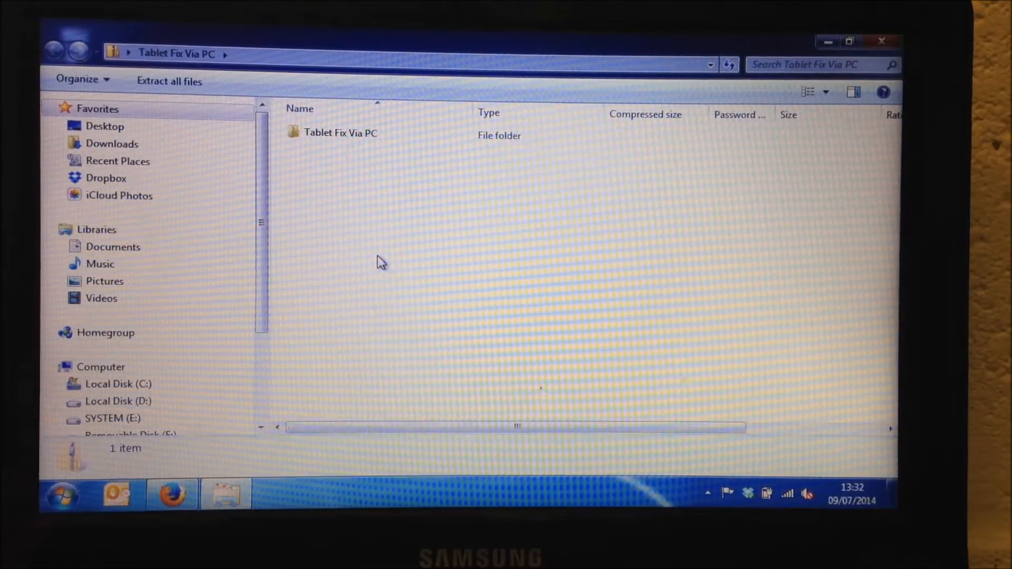
pyautogui.click(338, 133)
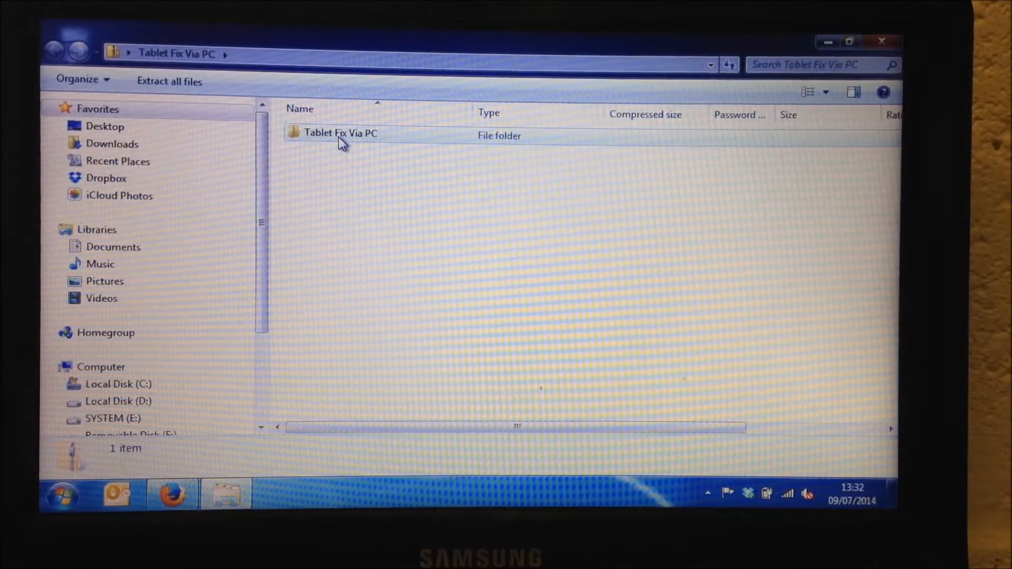
pyautogui.doubleClick(340, 133)
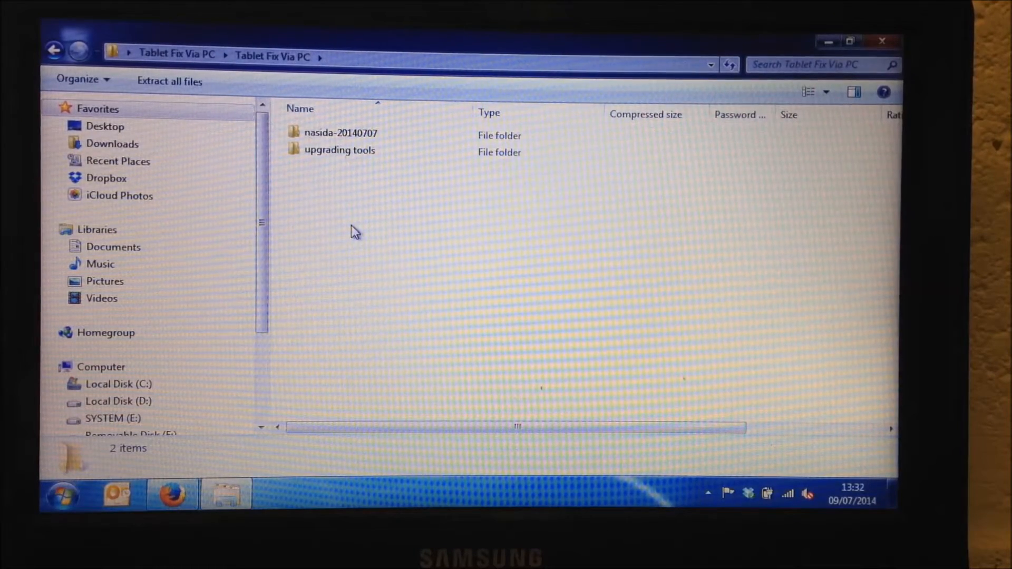
pyautogui.moveTo(326, 216)
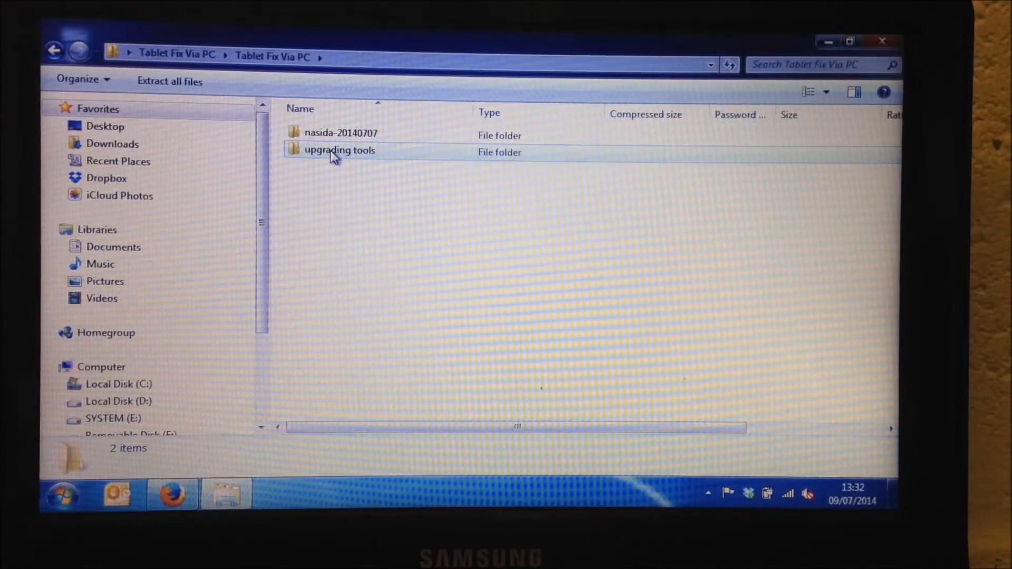
# Step: Enter the upgrading tools folder and select the Pad Product Tool V1.07 folder
pyautogui.click(338, 149)
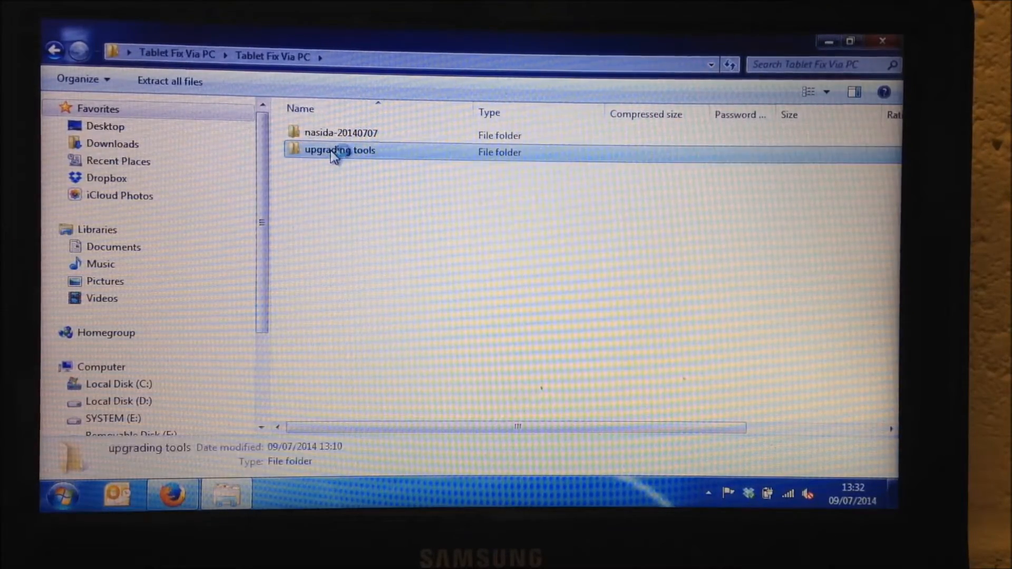
pyautogui.doubleClick(338, 149)
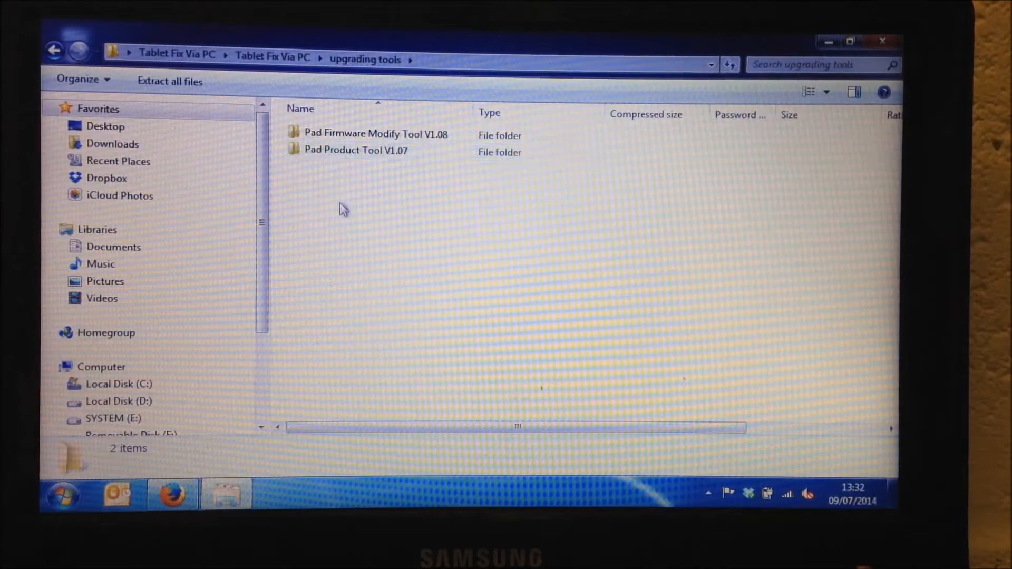
pyautogui.moveTo(353, 234)
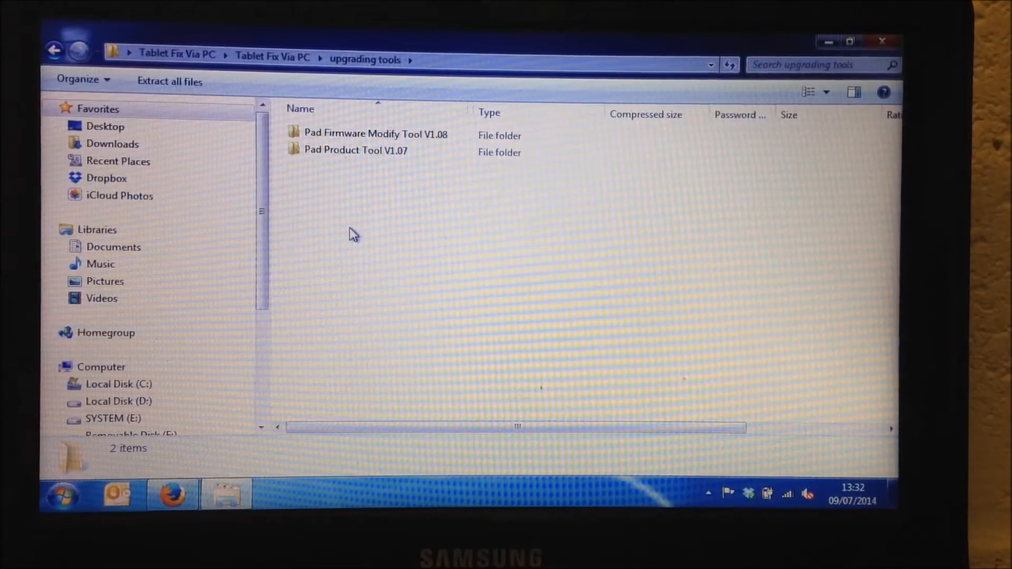
pyautogui.moveTo(371, 207)
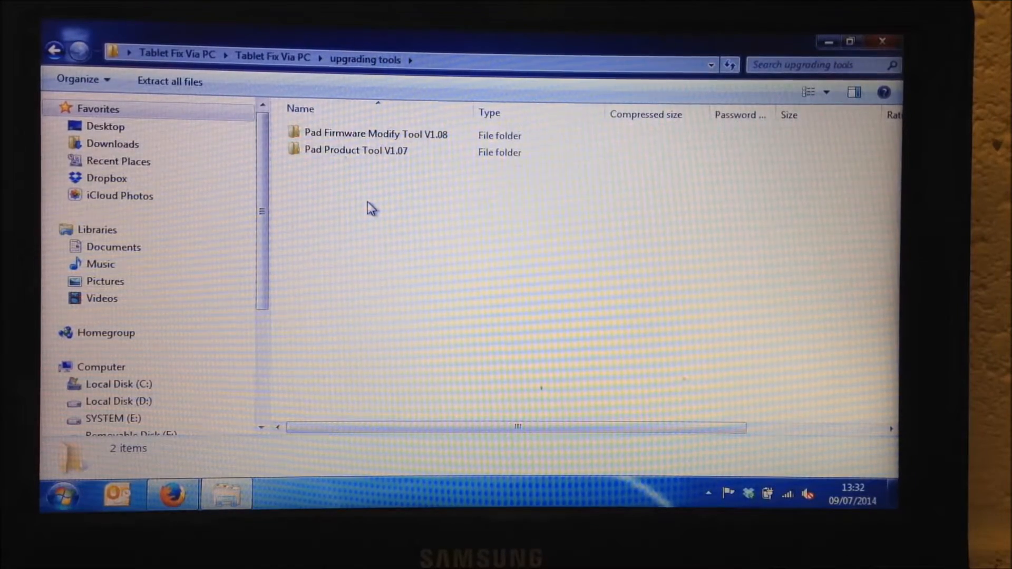
pyautogui.moveTo(361, 194)
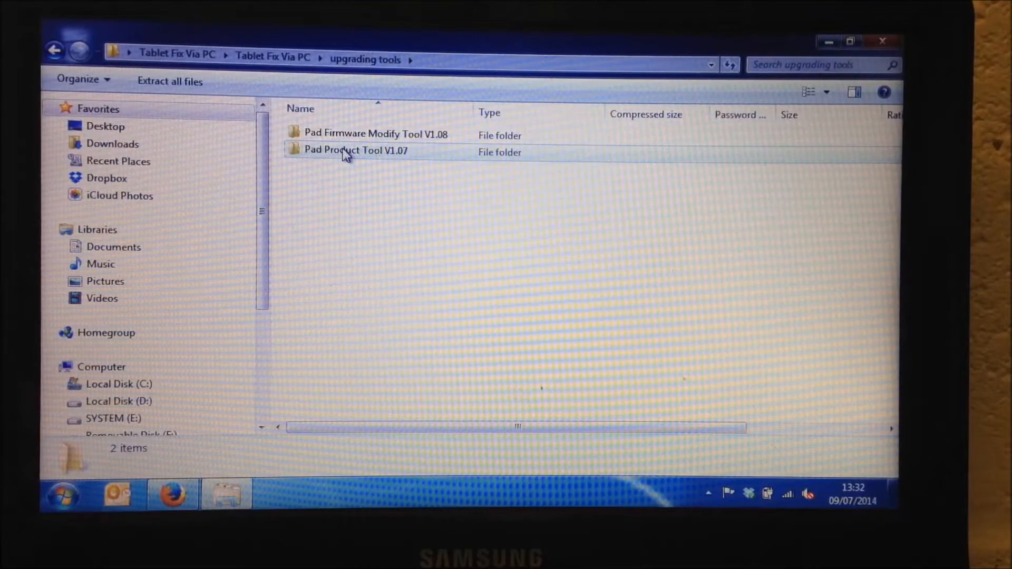
pyautogui.click(354, 149)
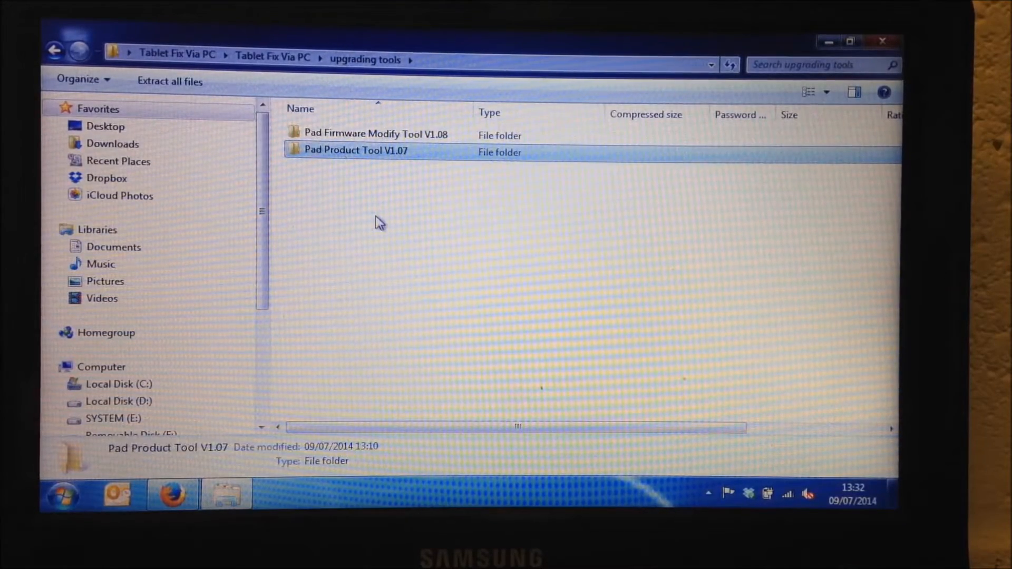
pyautogui.moveTo(353, 158)
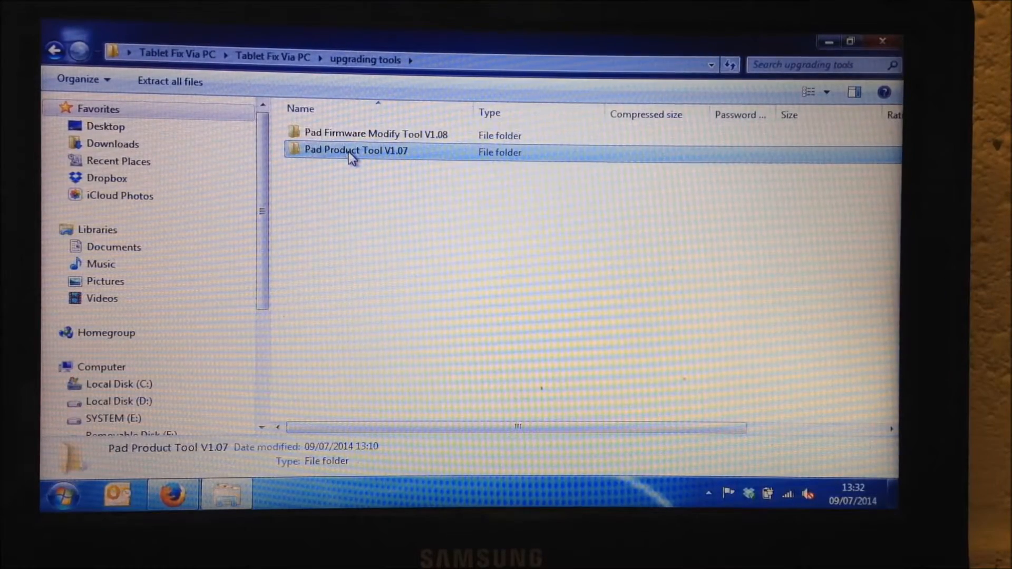
# Step: Enter the Pad Product Tool V1.07 folder and select its setup application
pyautogui.doubleClick(354, 149)
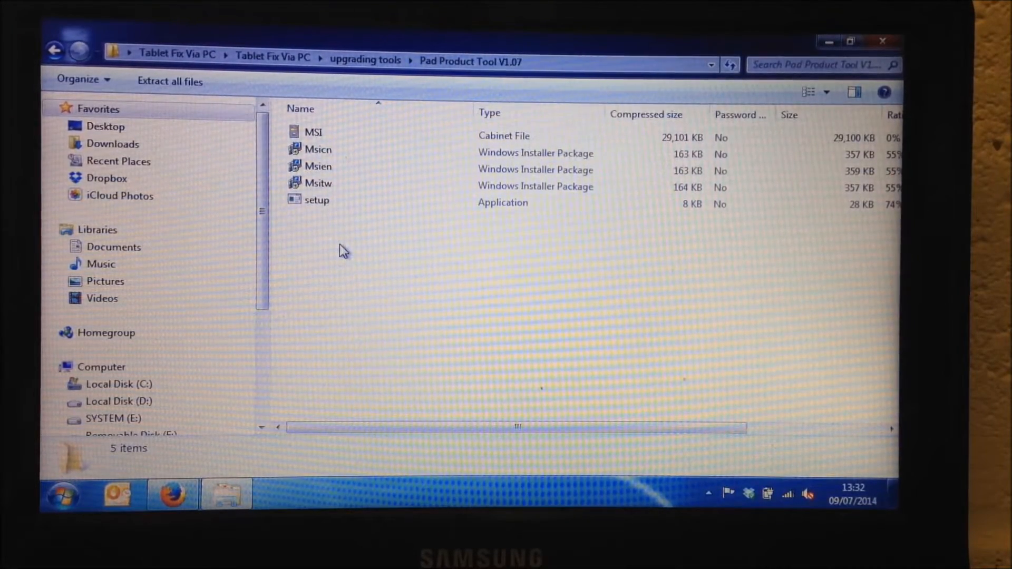
pyautogui.moveTo(319, 250)
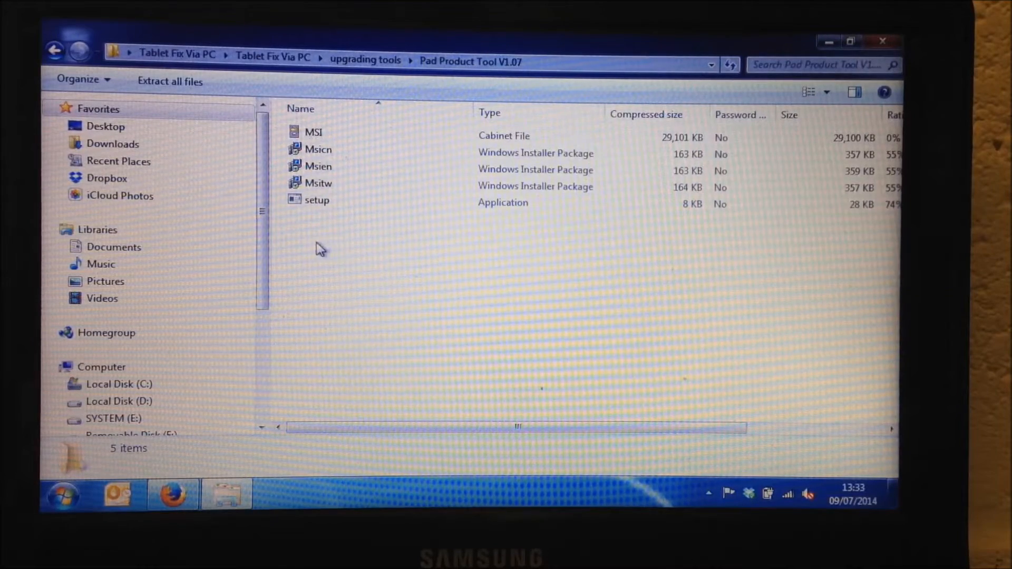
pyautogui.moveTo(316, 231)
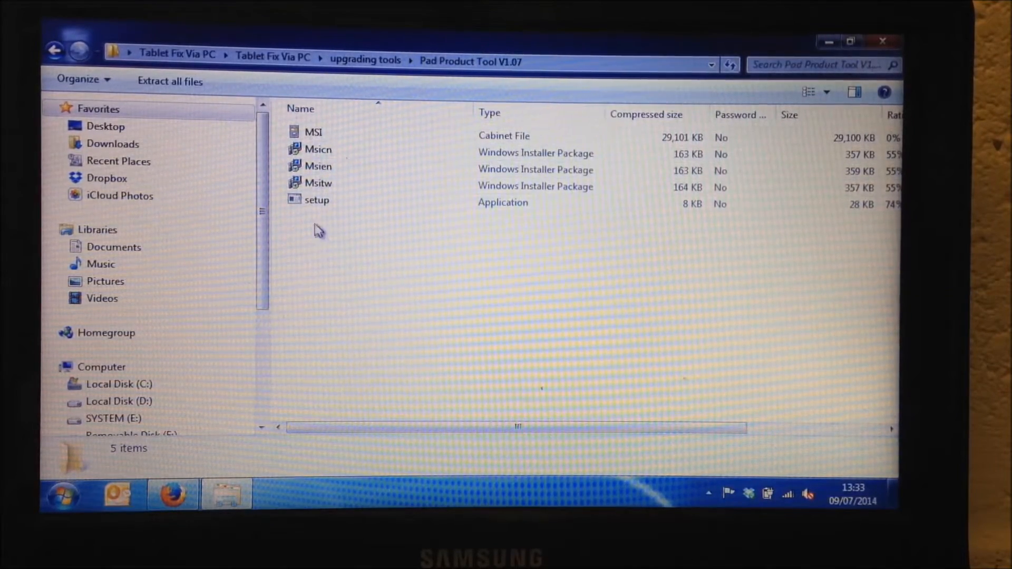
pyautogui.click(316, 200)
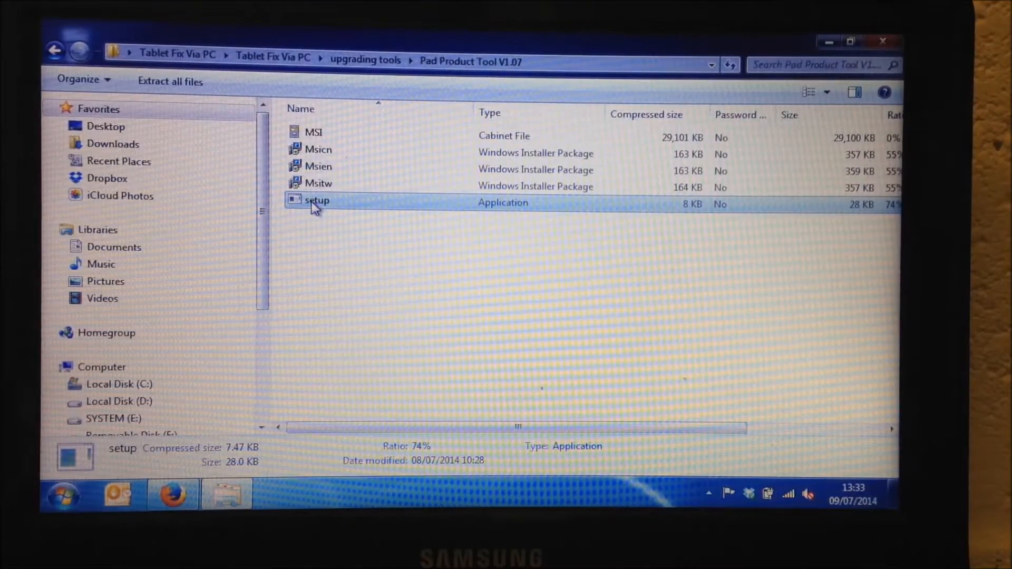
# Step: Run setup.exe so the User Account Control prompt appears
pyautogui.doubleClick(317, 201)
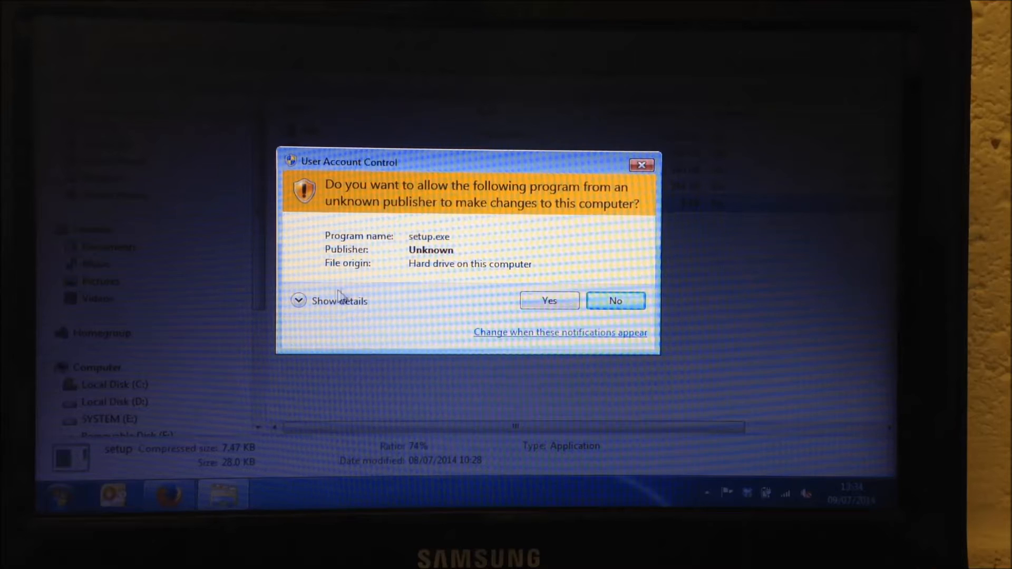
pyautogui.moveTo(460, 278)
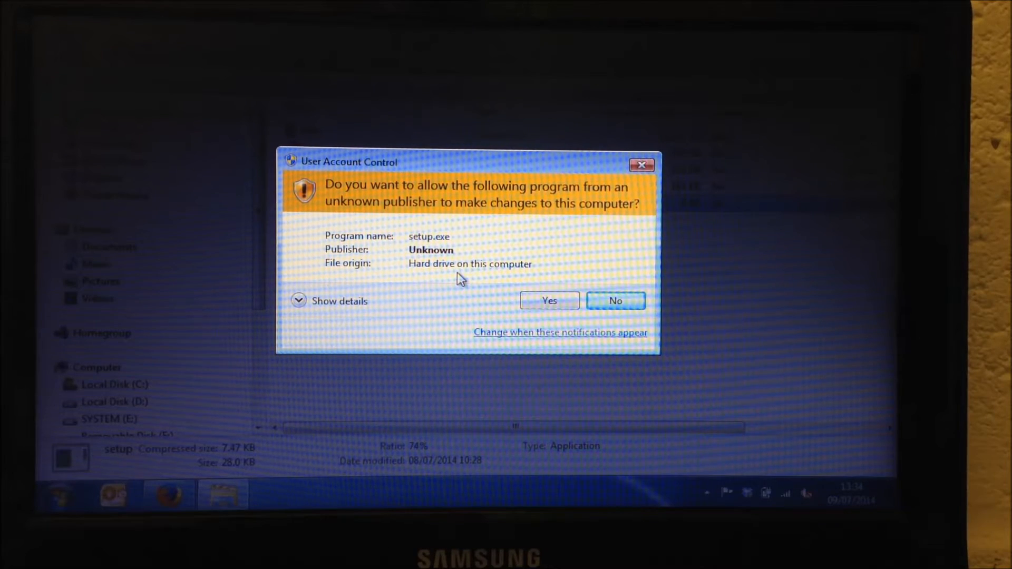
pyautogui.moveTo(522, 162)
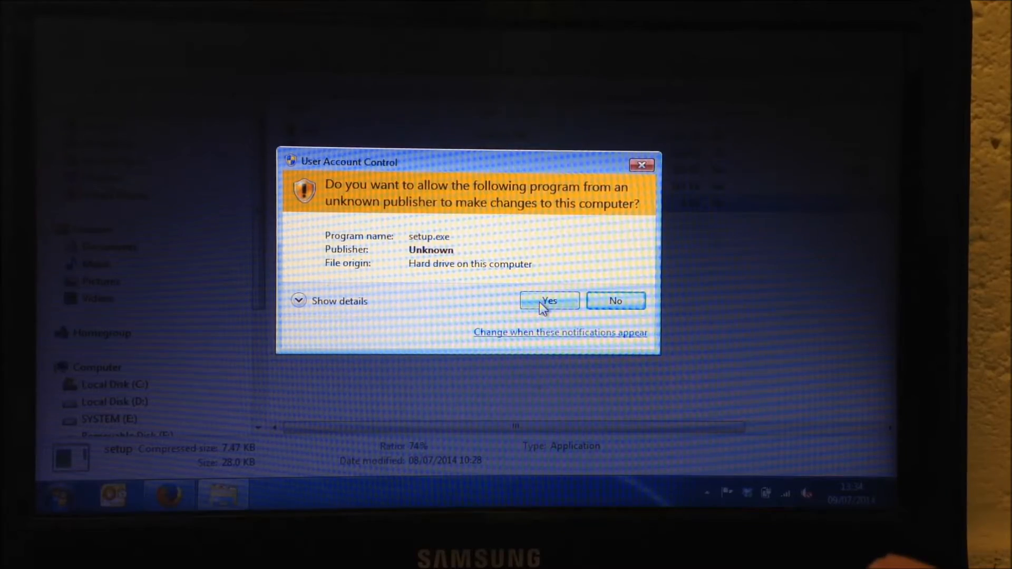
# Step: Allow setup.exe and install PAD Product Tool to the default folder through the wizard
pyautogui.click(548, 301)
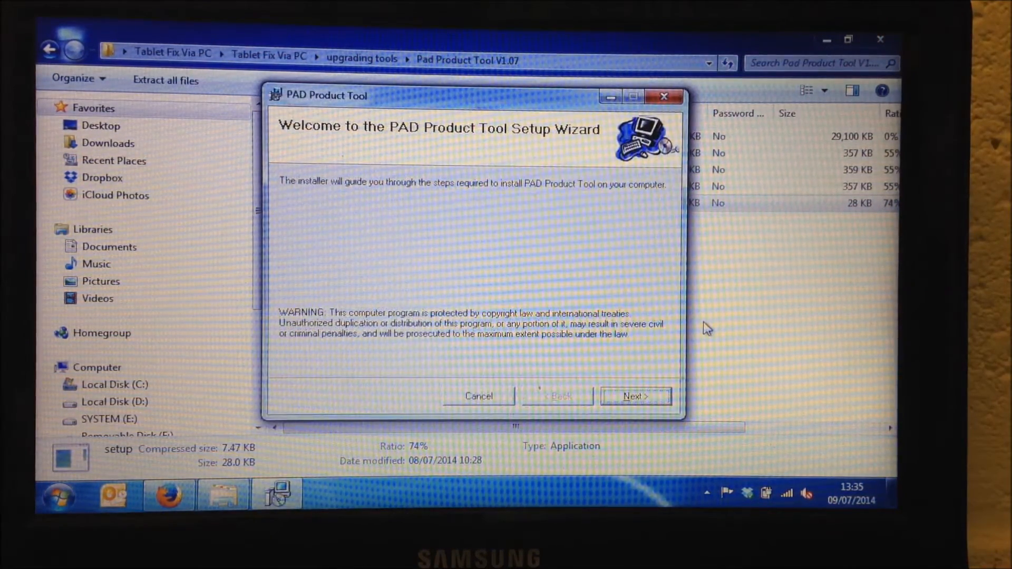
pyautogui.moveTo(526, 307)
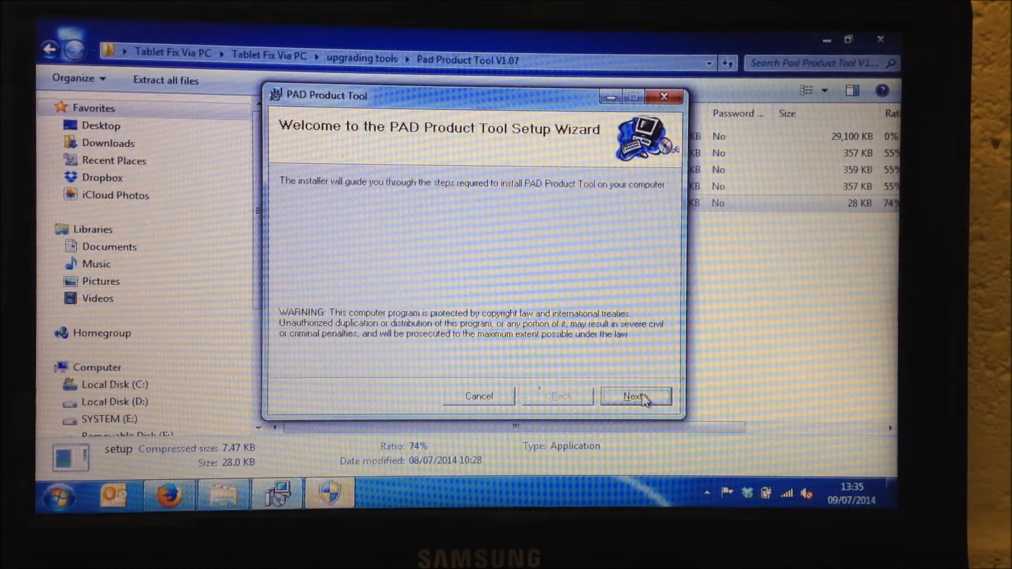
pyautogui.click(635, 397)
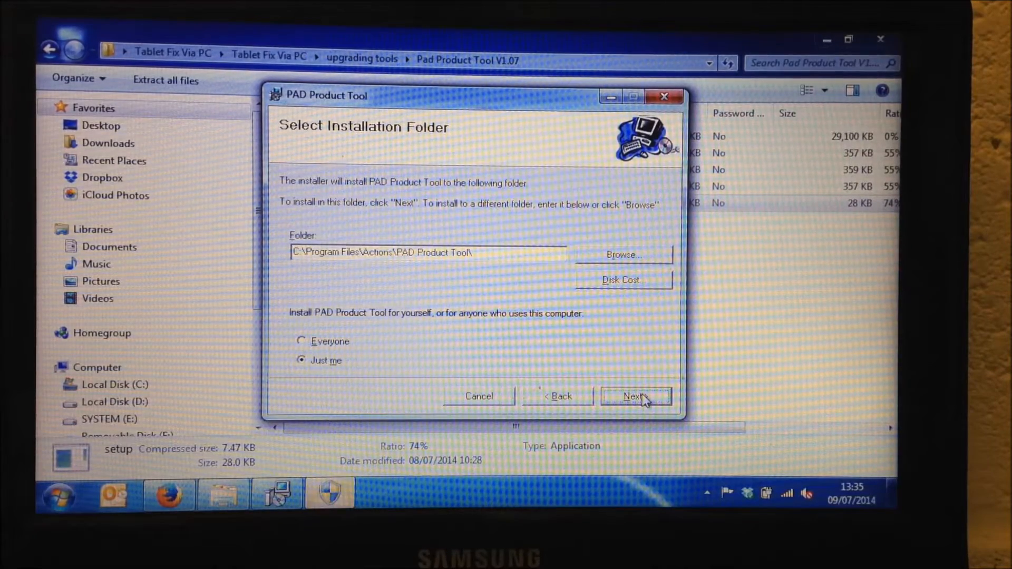
pyautogui.click(635, 396)
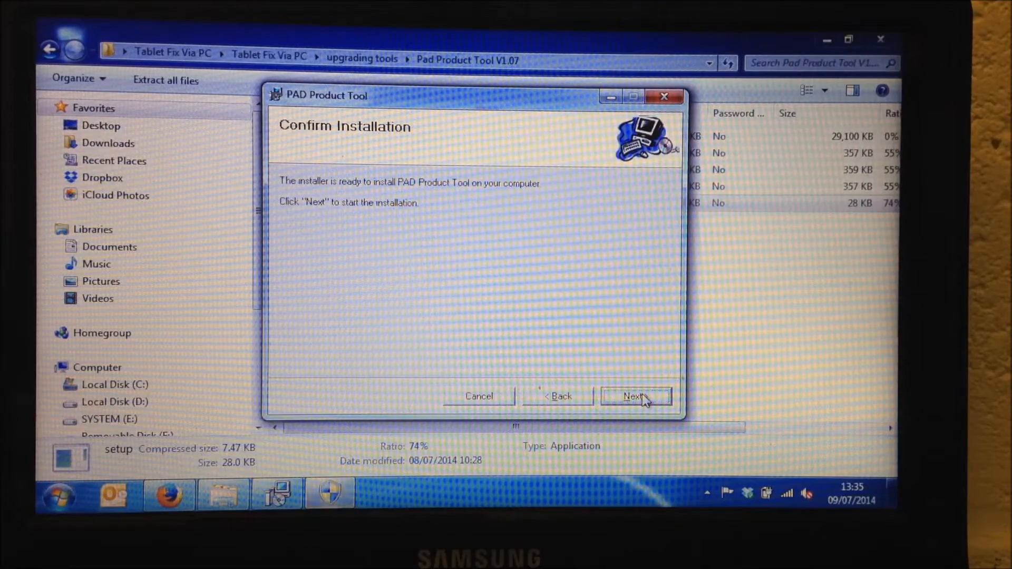
pyautogui.click(635, 395)
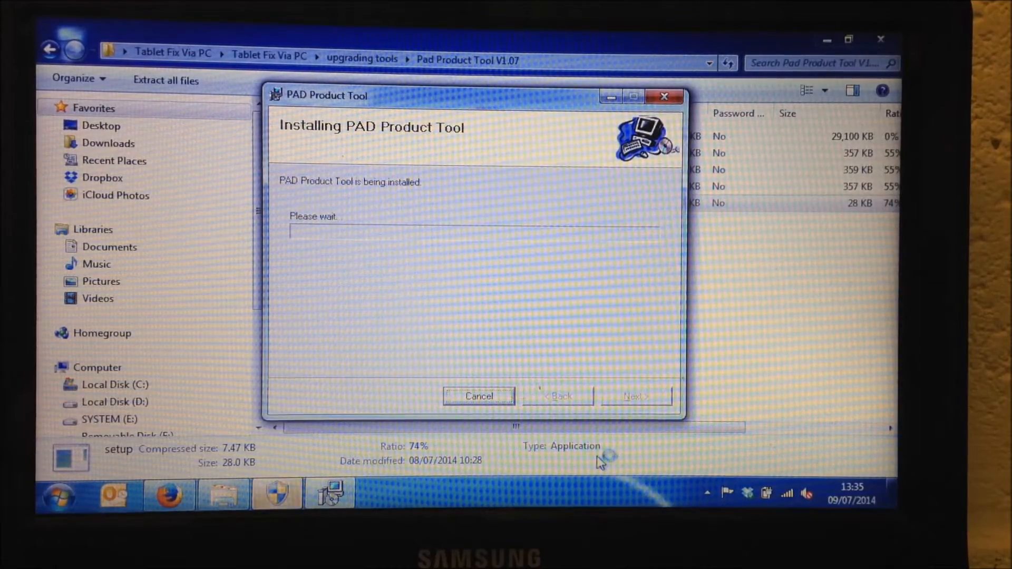
pyautogui.moveTo(720, 401)
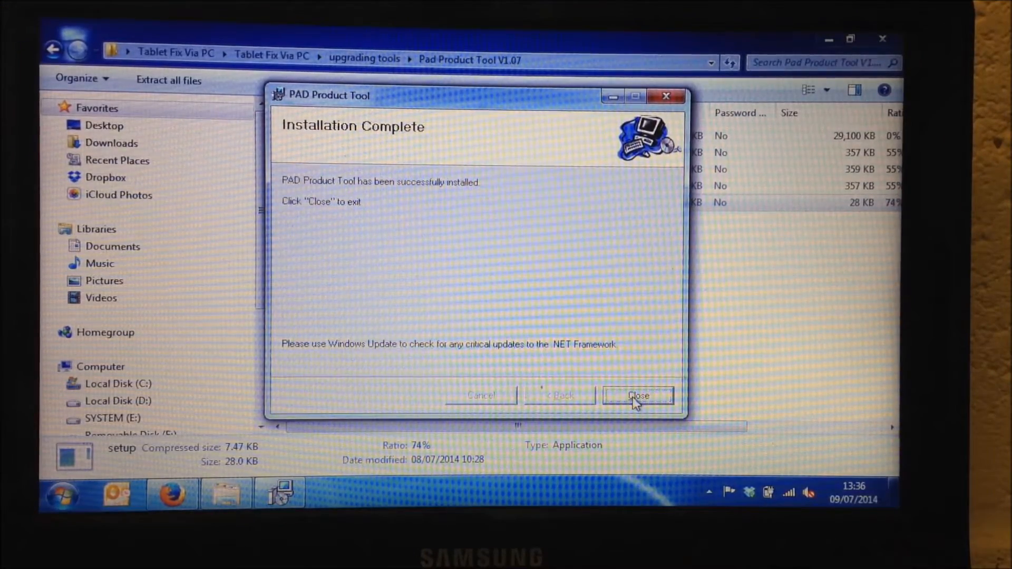
# Step: Close the installer and launch PAD Product Tool from Start > All Programs > Actions Tools with admin rights
pyautogui.click(636, 395)
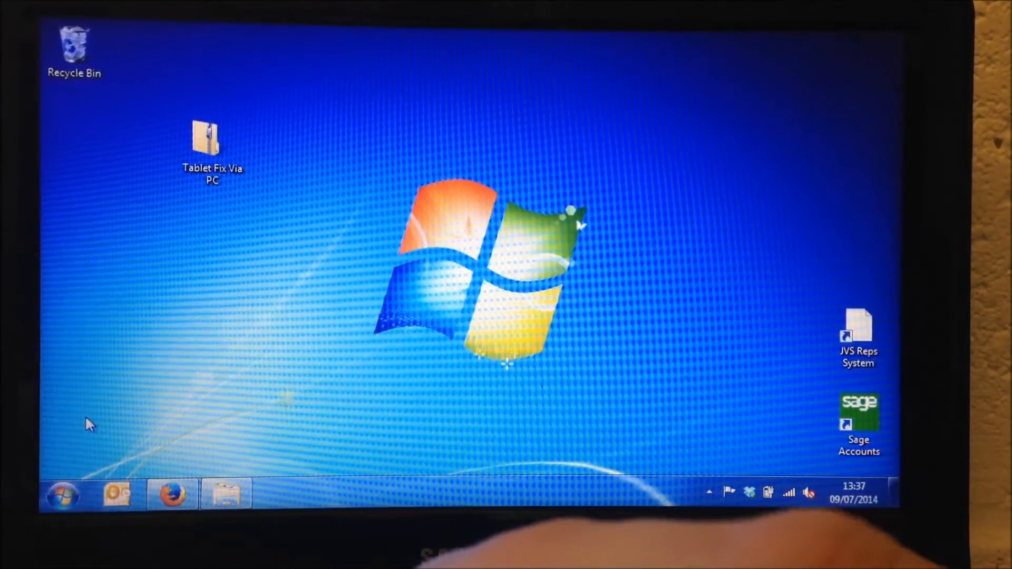
pyautogui.click(59, 493)
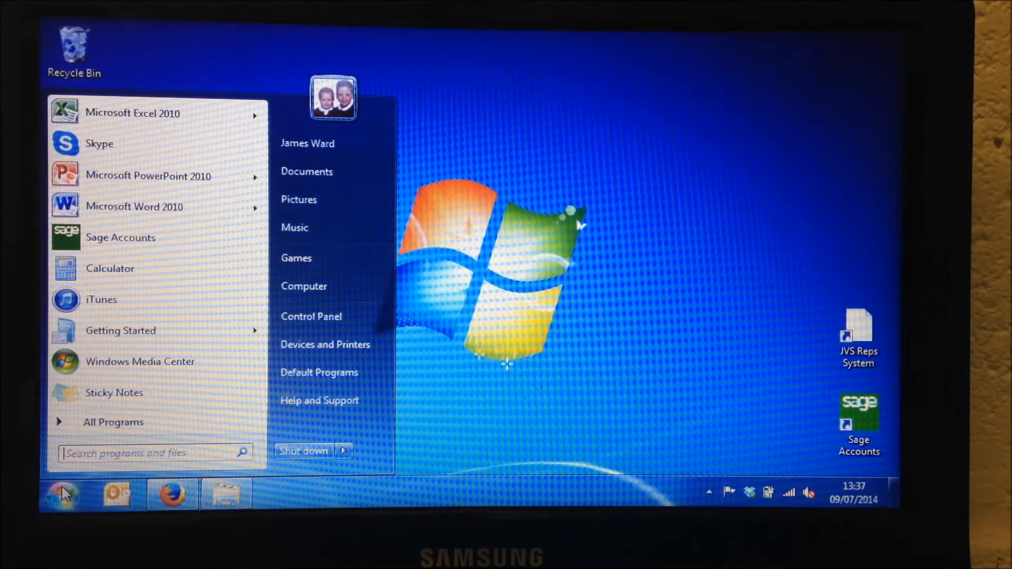
pyautogui.moveTo(112, 422)
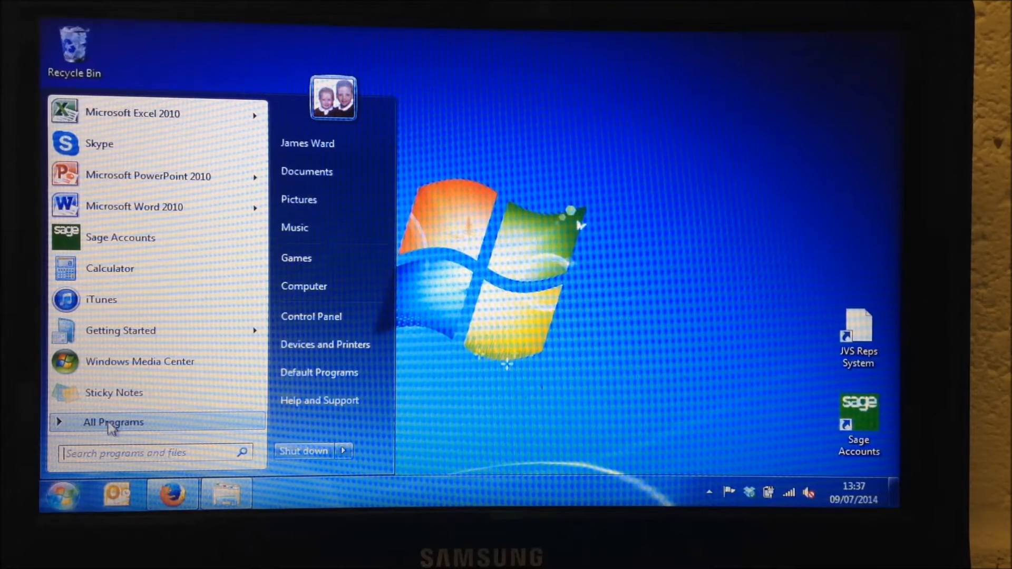
pyautogui.moveTo(149, 207)
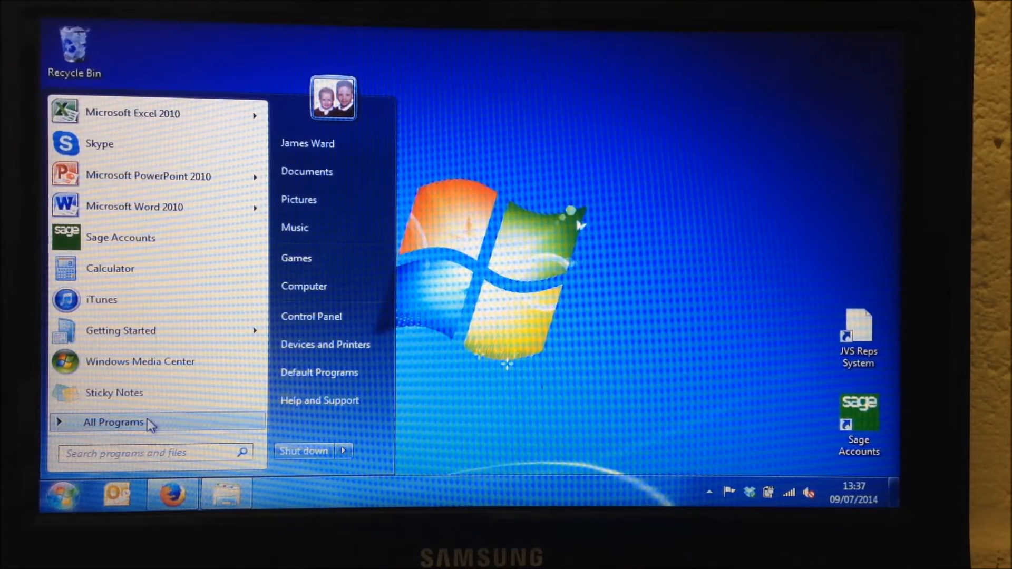
pyautogui.click(115, 421)
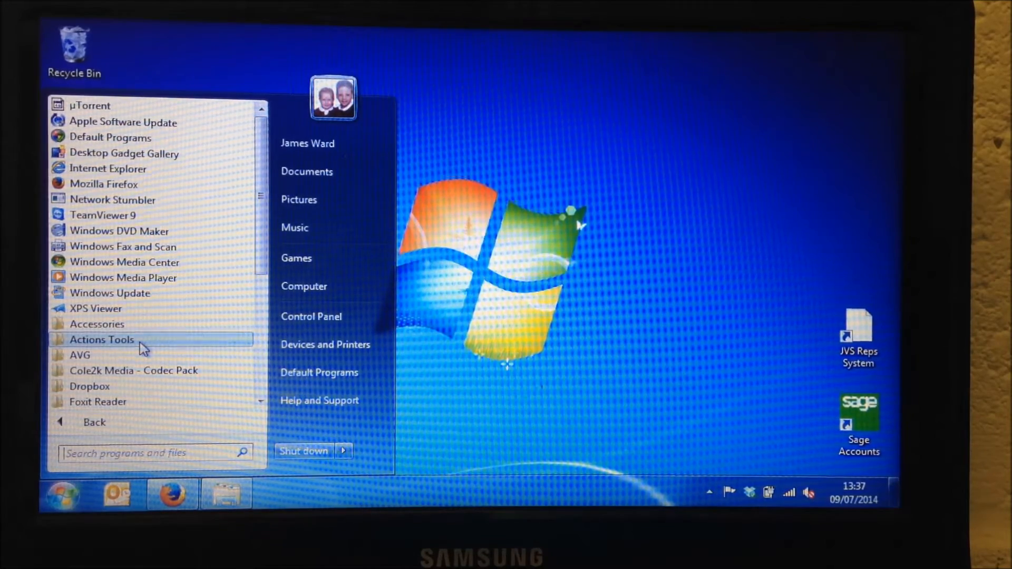
pyautogui.click(101, 340)
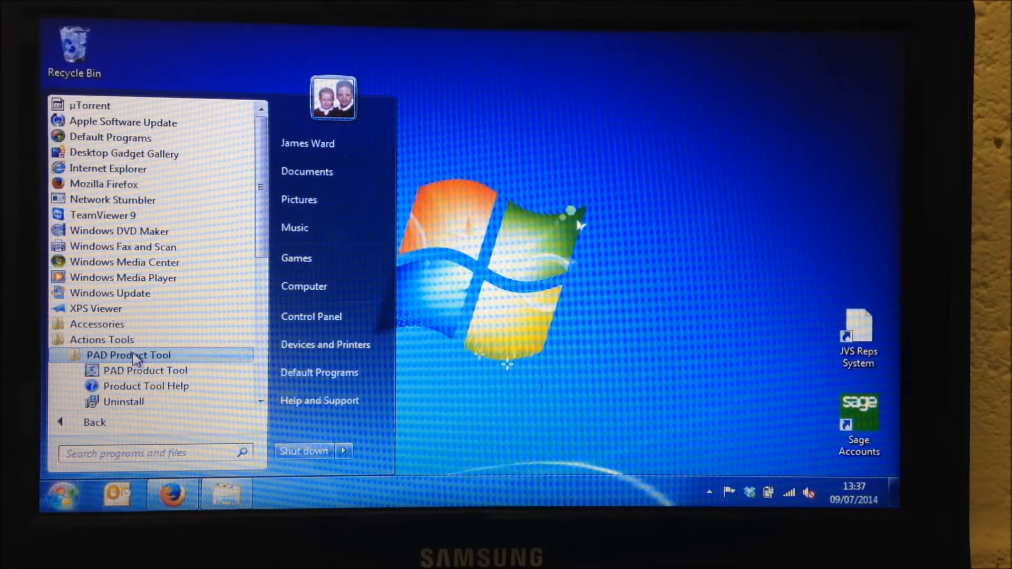
pyautogui.moveTo(144, 370)
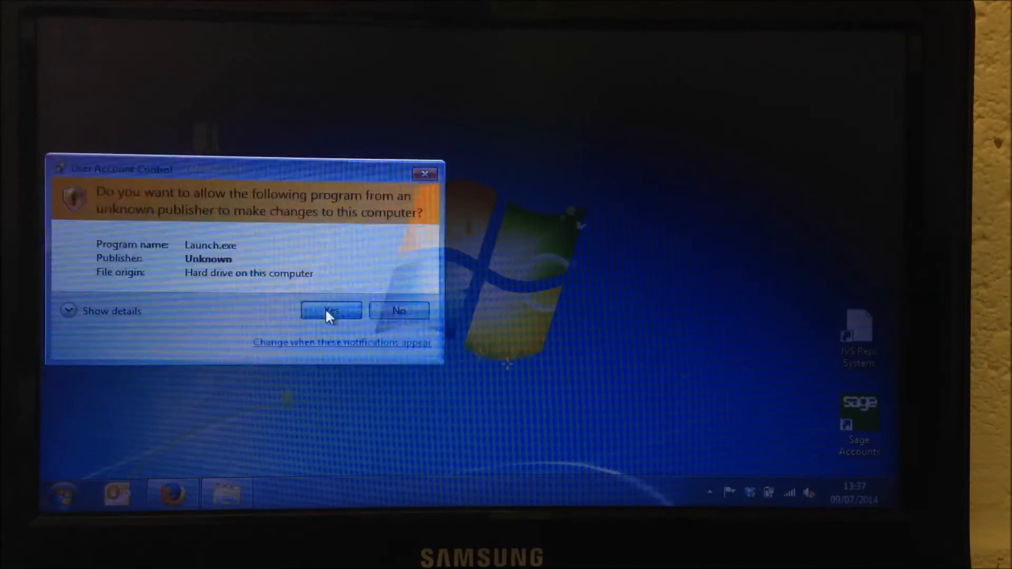
pyautogui.click(330, 310)
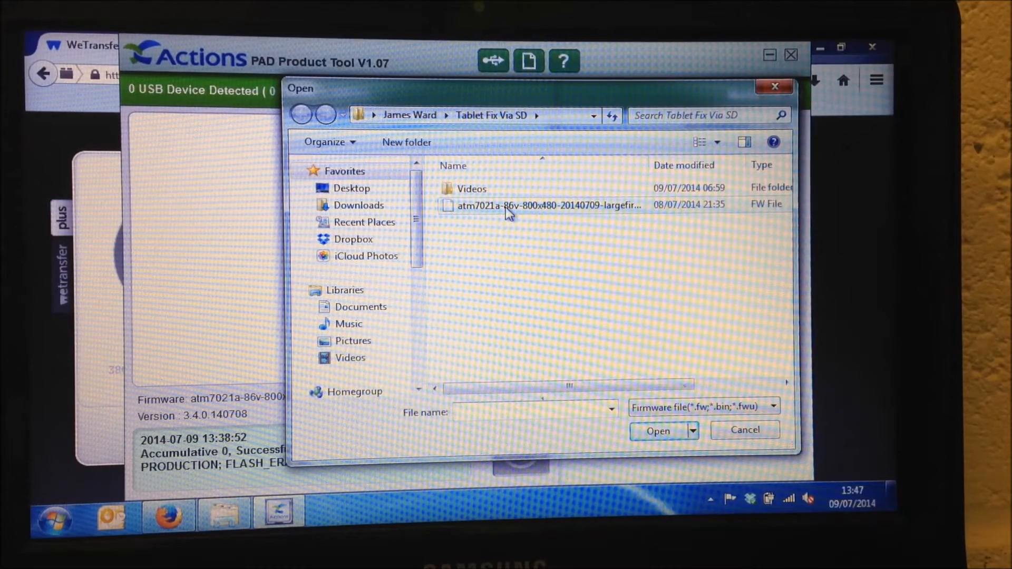
pyautogui.moveTo(493, 213)
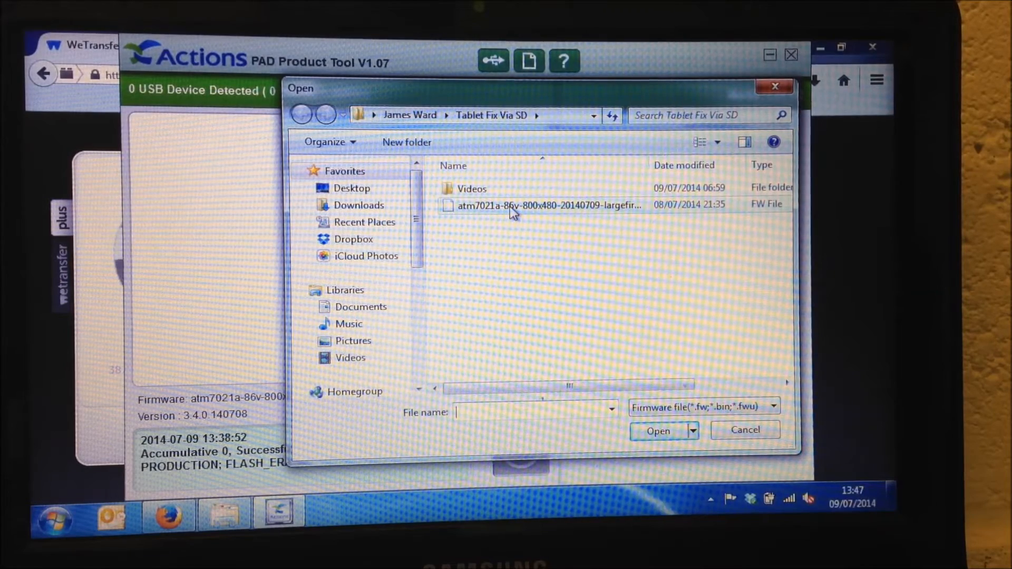
pyautogui.moveTo(538, 213)
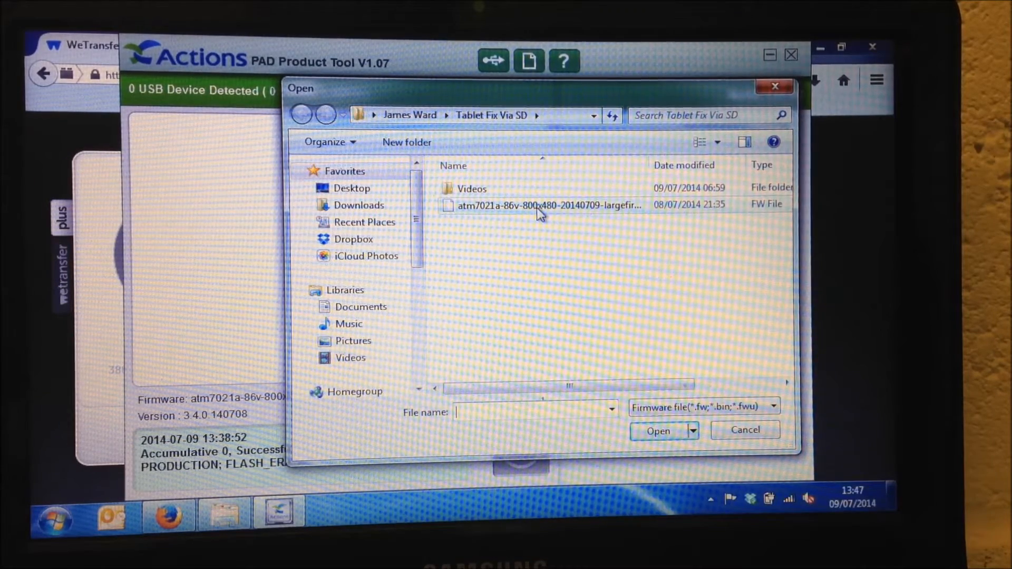
# Step: Load the atm7021a .fw file from the Tablet Fix Via SD folder as the firmware
pyautogui.click(548, 205)
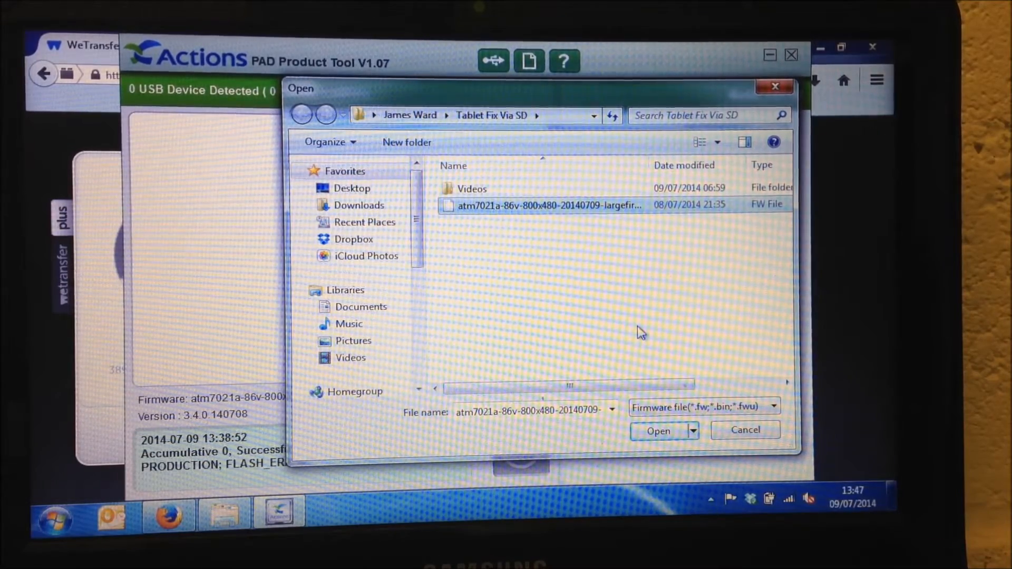
pyautogui.moveTo(648, 489)
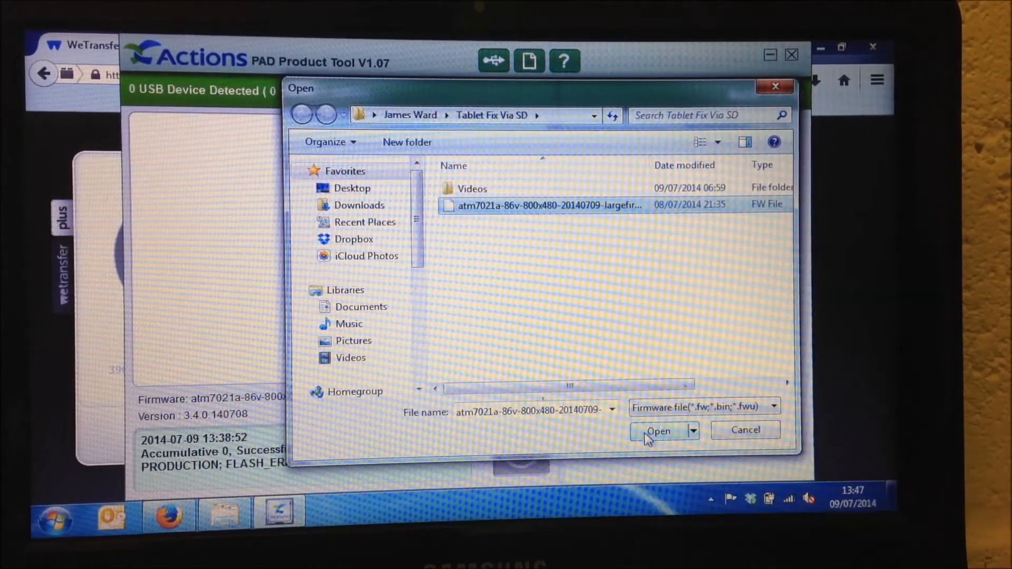
pyautogui.click(658, 430)
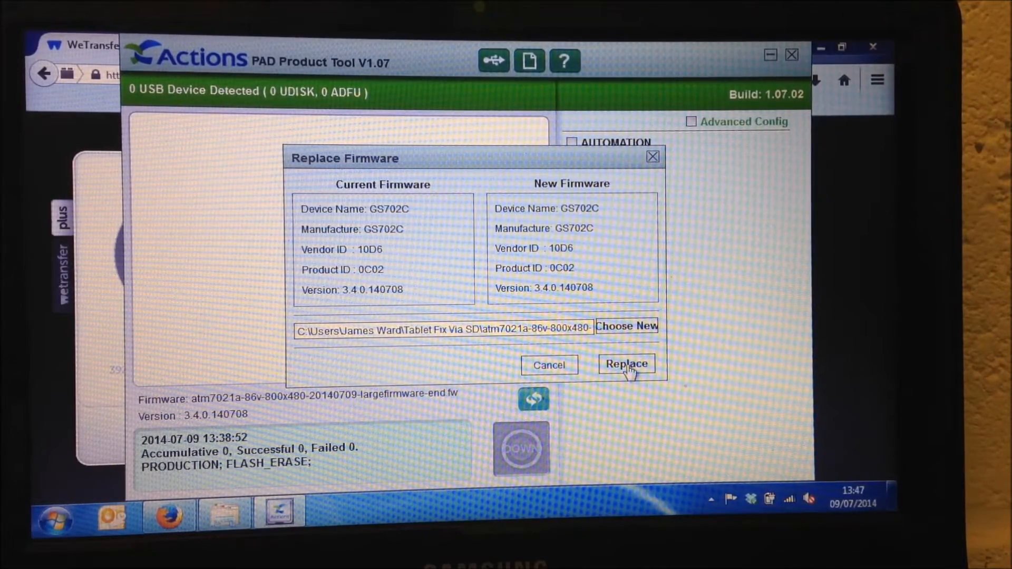
# Step: Replace the current GS702C firmware with the chosen atm7021a file
pyautogui.click(625, 364)
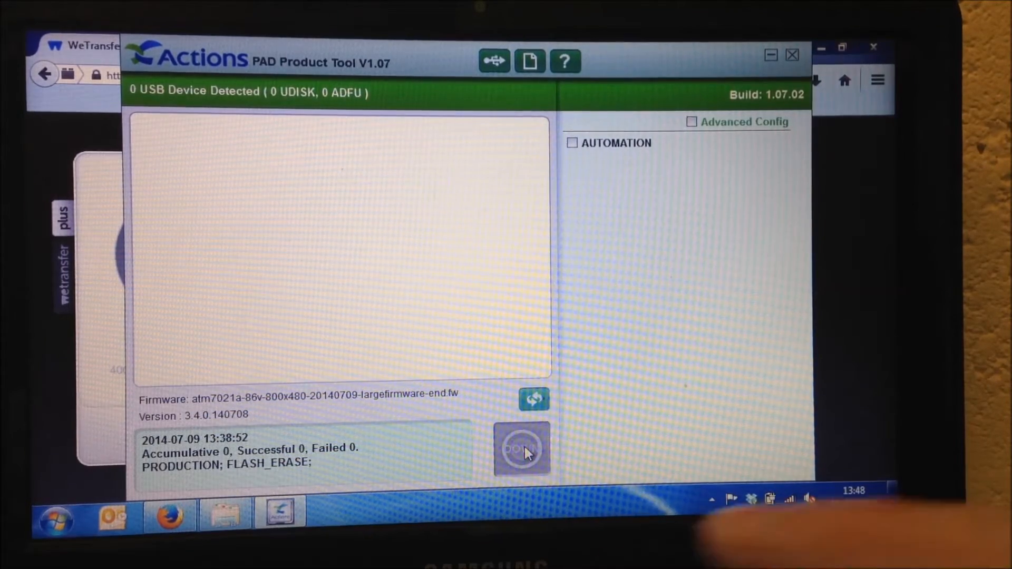
pyautogui.moveTo(522, 450)
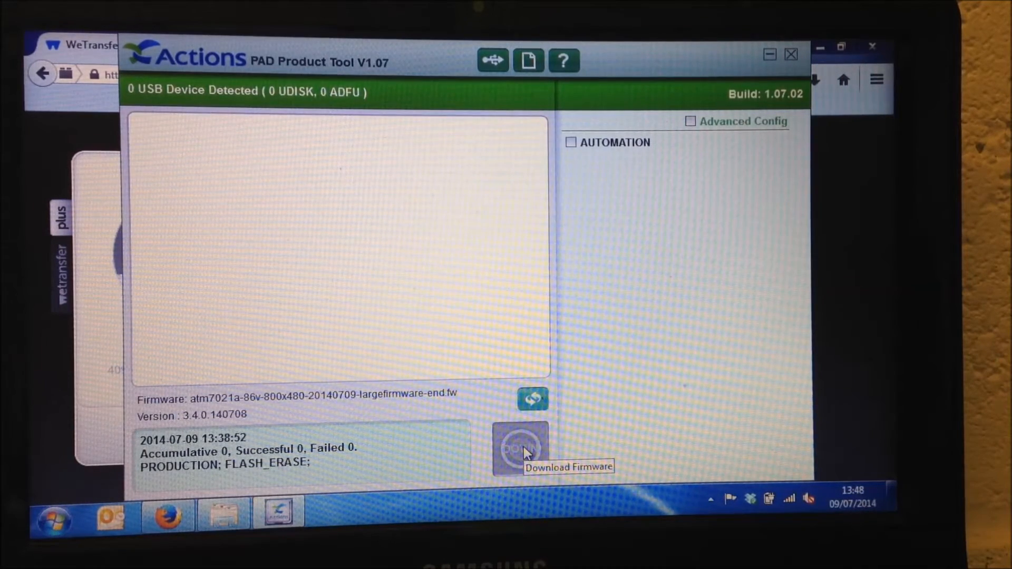
# Step: Attempt the firmware download while waiting for the tablet to show Ready at 0%
pyautogui.click(521, 449)
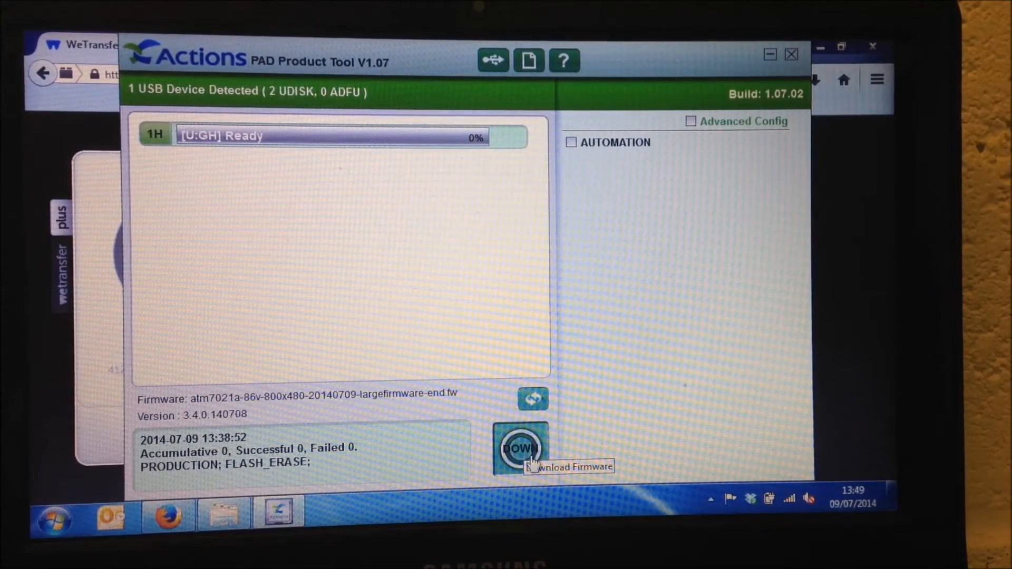
pyautogui.moveTo(676, 485)
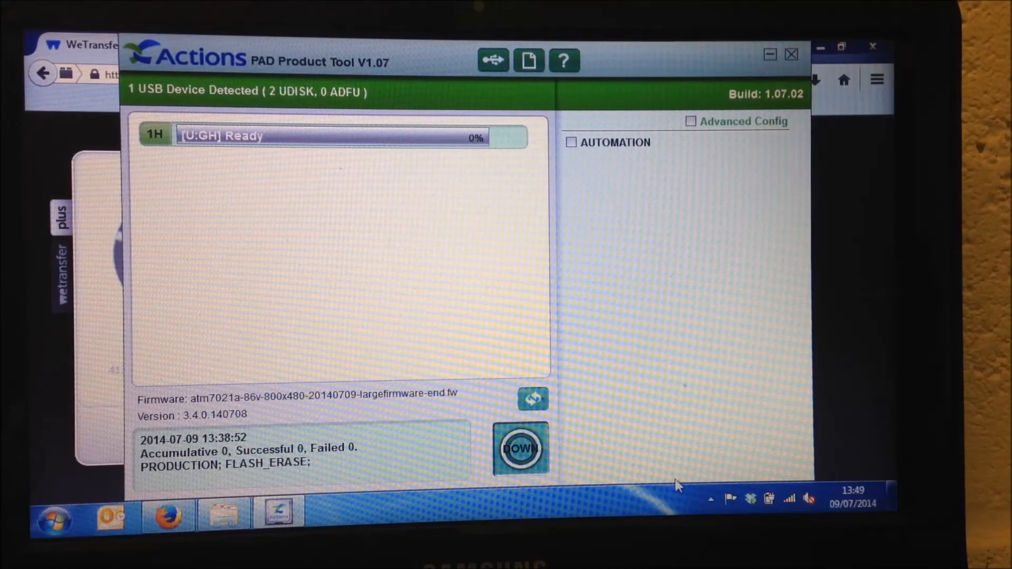
pyautogui.moveTo(520, 450)
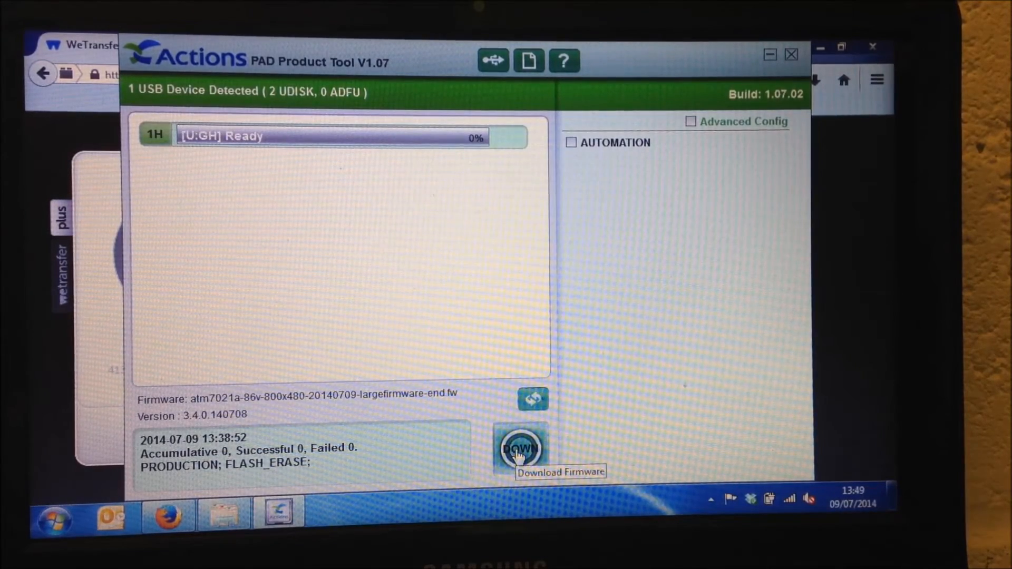
# Step: Flash the firmware to the tablet until [A] Successful 100%, then minimise the tool
pyautogui.click(521, 449)
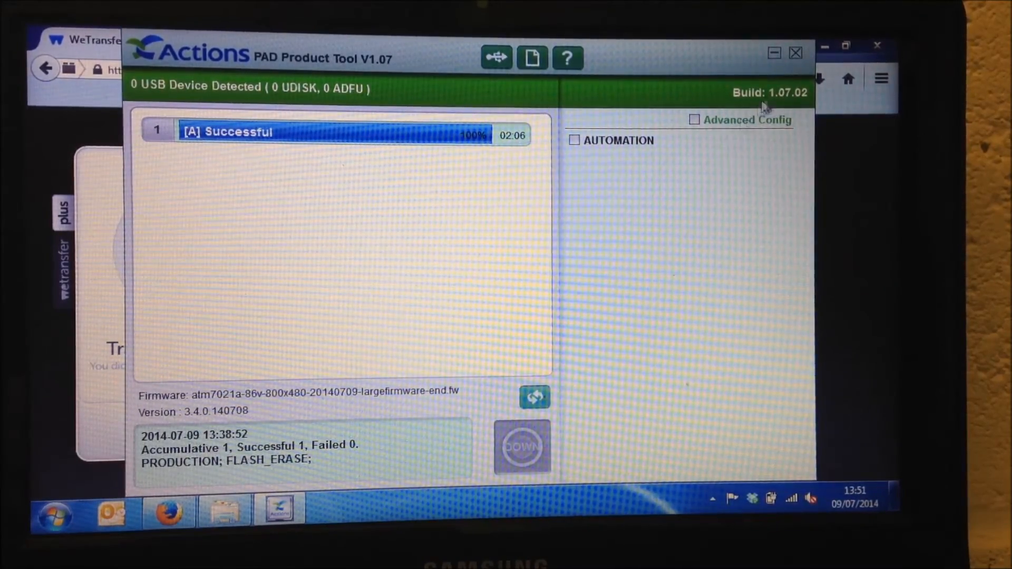
pyautogui.click(795, 53)
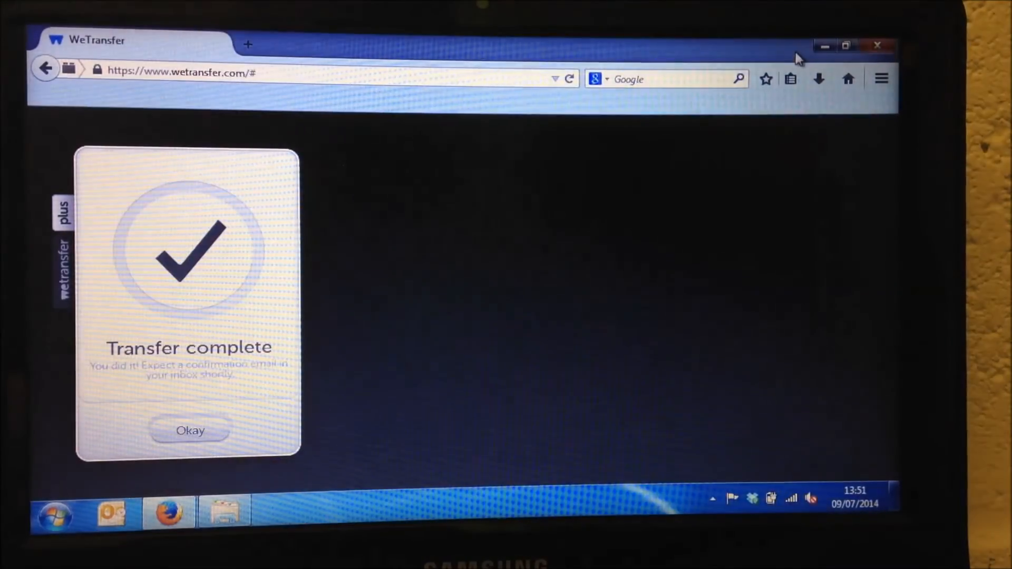